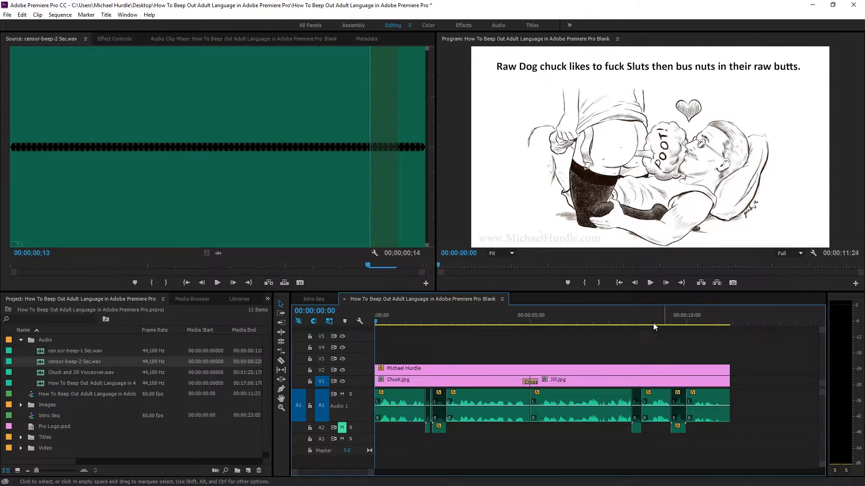
{"action": "mouse_move", "coordinate": [665, 282]}
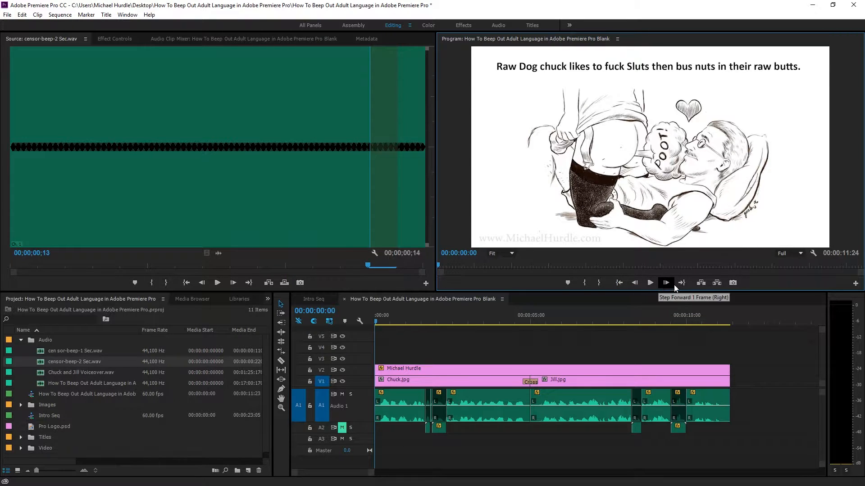
Step: Play the narration sequence from the start through to the end
{"action": "left_click", "coordinate": [649, 282]}
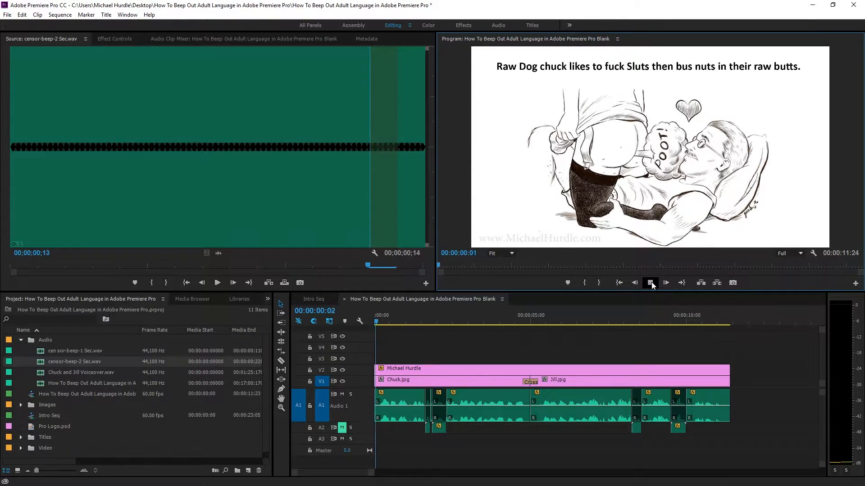
{"action": "left_click", "coordinate": [650, 282]}
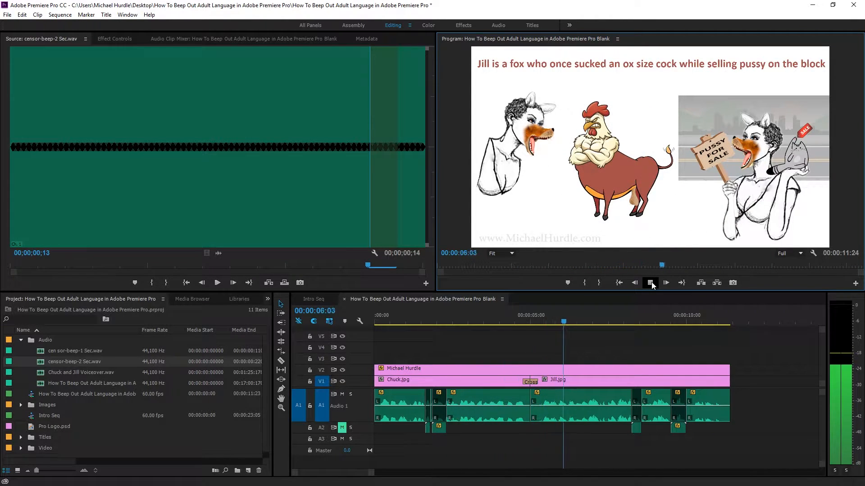
{"action": "left_click", "coordinate": [634, 283]}
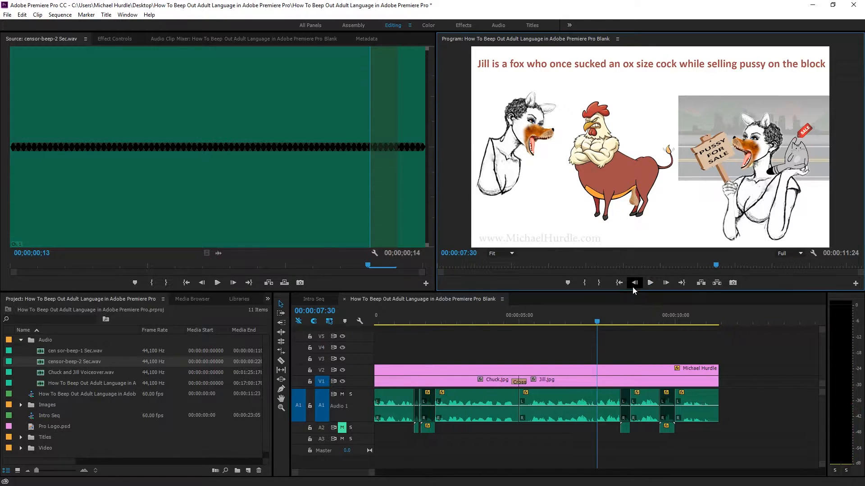
{"action": "left_click", "coordinate": [634, 282]}
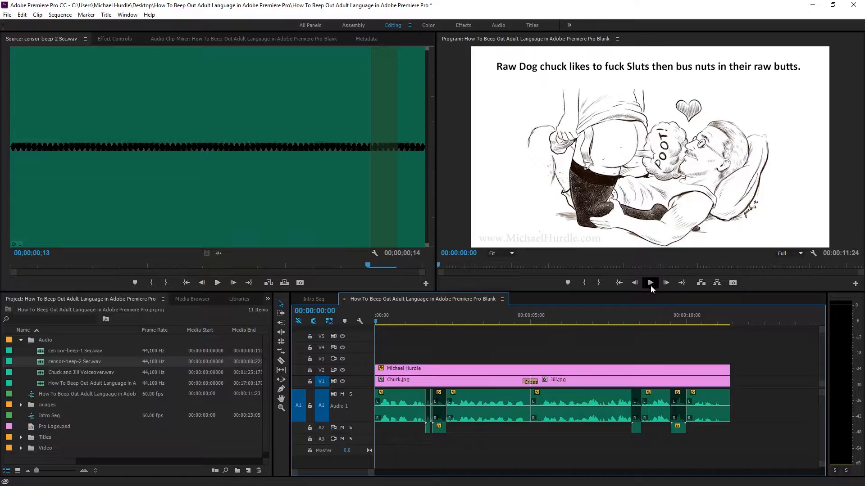
{"action": "left_click", "coordinate": [649, 283]}
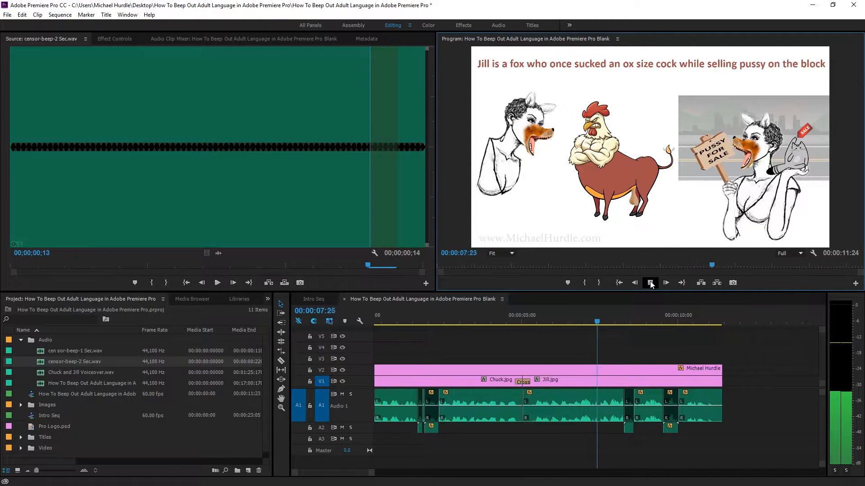
{"action": "left_click", "coordinate": [649, 283]}
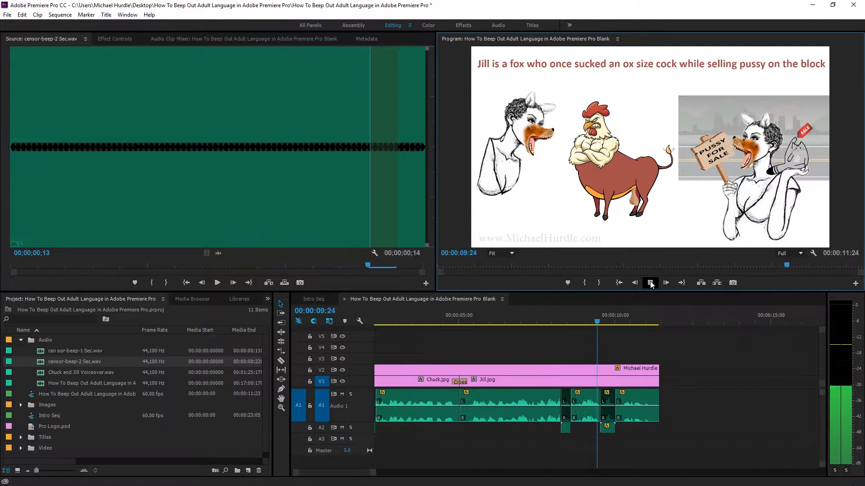
{"action": "left_click", "coordinate": [651, 282]}
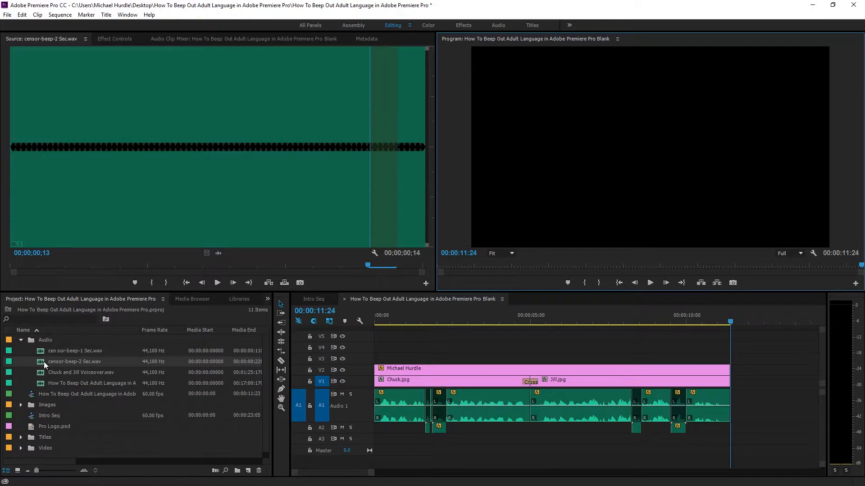
{"action": "mouse_move", "coordinate": [63, 368]}
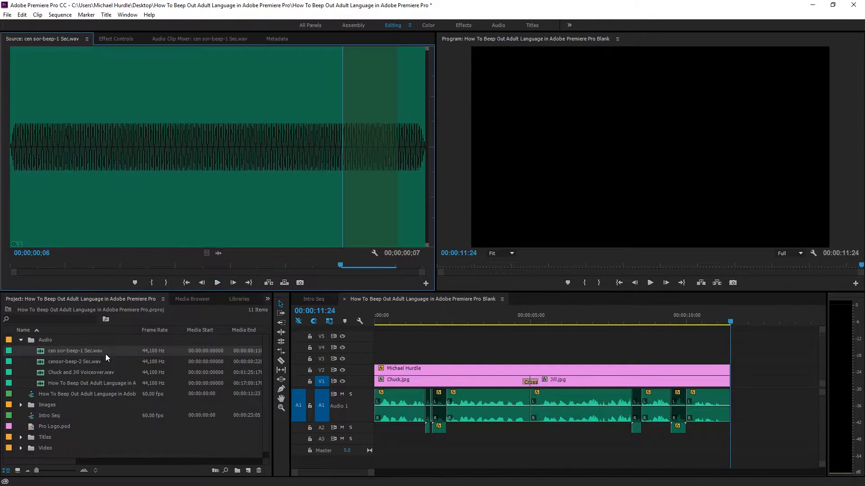
Step: Preview the censor-beep-2 clip in the Source Monitor
{"action": "left_click", "coordinate": [75, 362]}
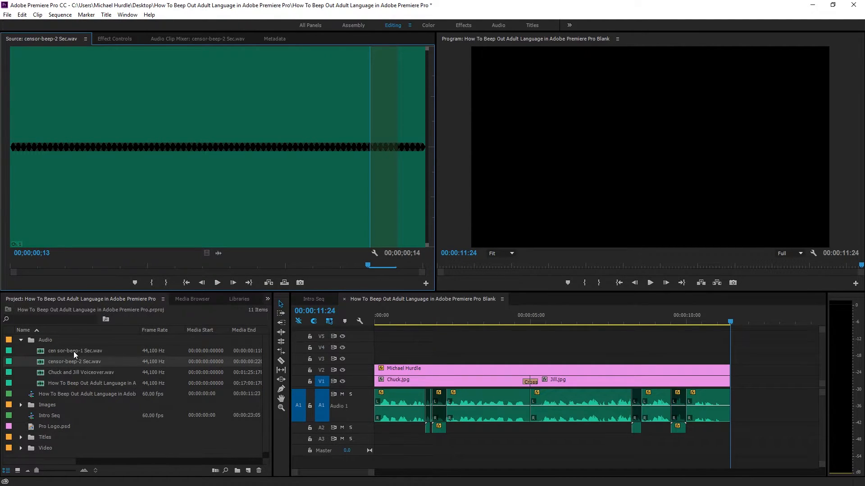
{"action": "mouse_move", "coordinate": [115, 353]}
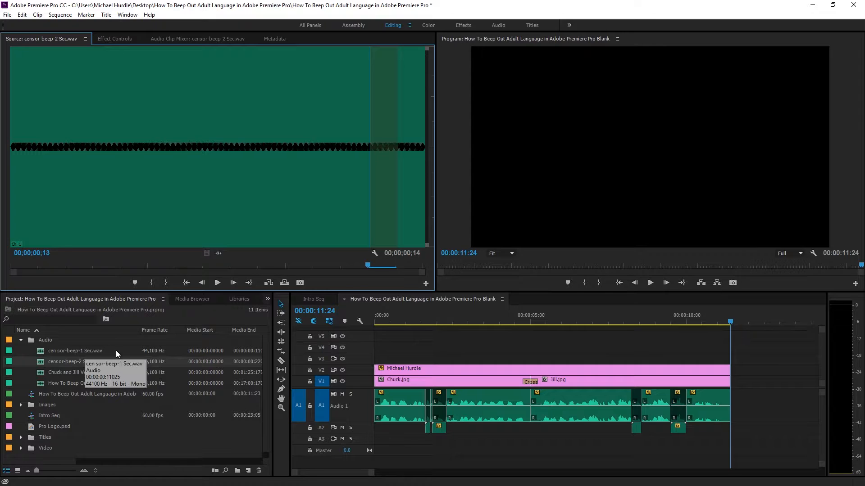
{"action": "mouse_move", "coordinate": [52, 366]}
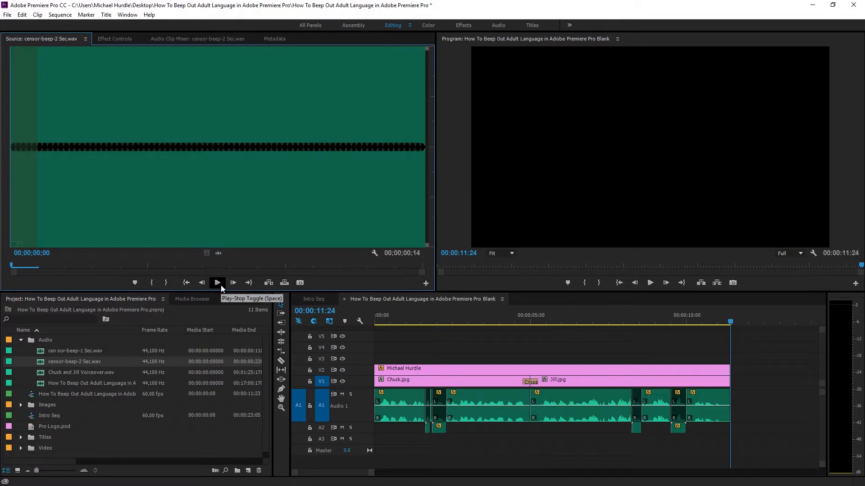
{"action": "left_click", "coordinate": [216, 282]}
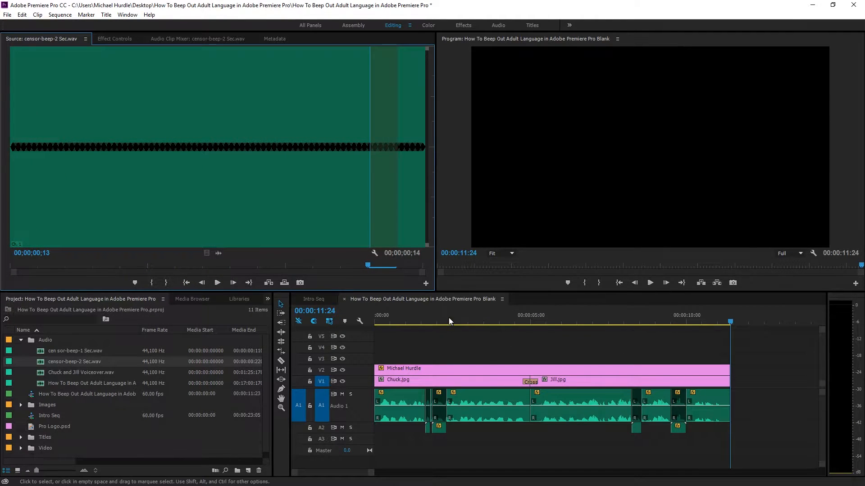
{"action": "left_click", "coordinate": [399, 322]}
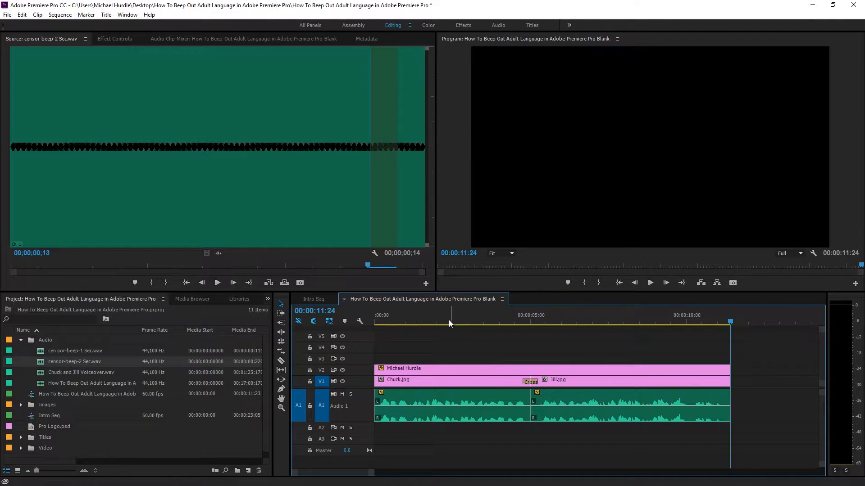
Step: Turn Play audio while scrubbing off in Audio preferences, then back on
{"action": "left_click", "coordinate": [384, 322]}
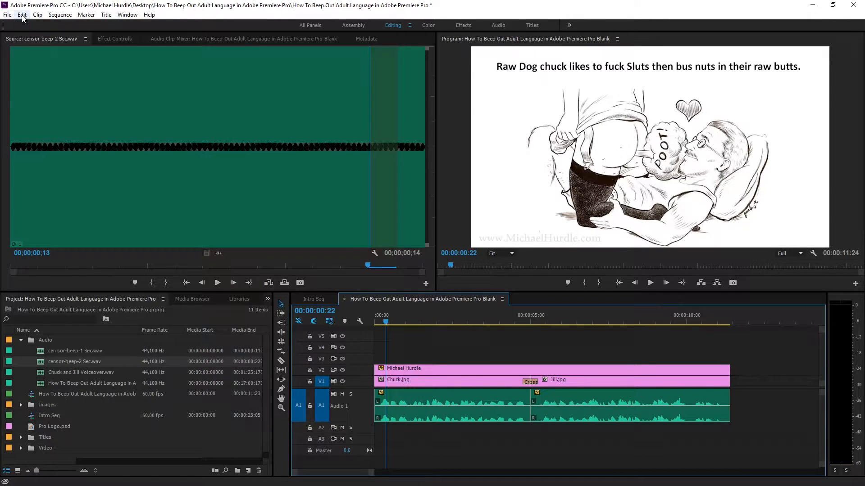
{"action": "left_click", "coordinate": [22, 15]}
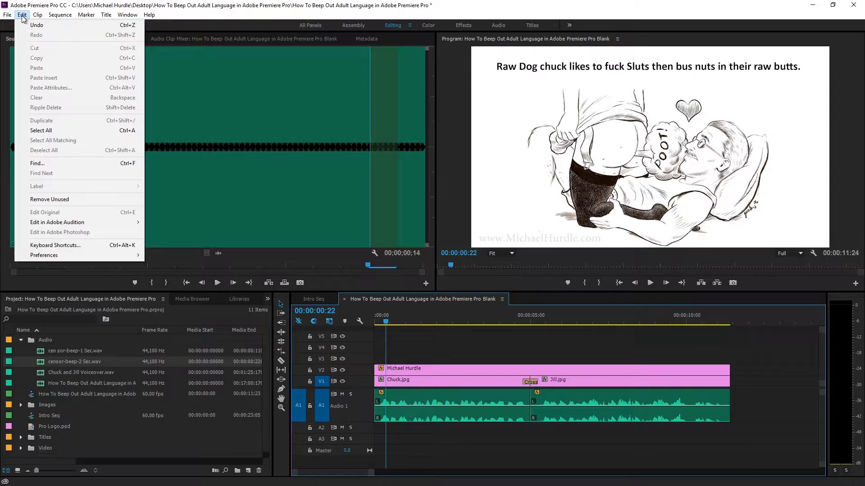
{"action": "mouse_move", "coordinate": [24, 39]}
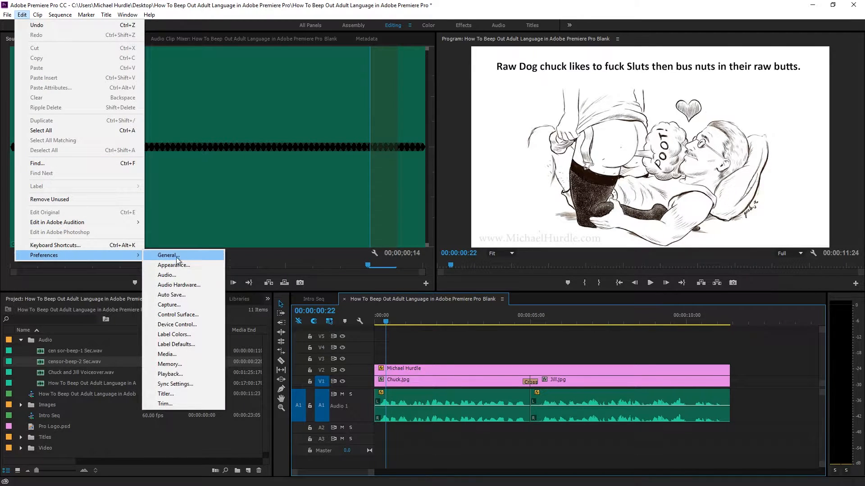
{"action": "left_click", "coordinate": [167, 275]}
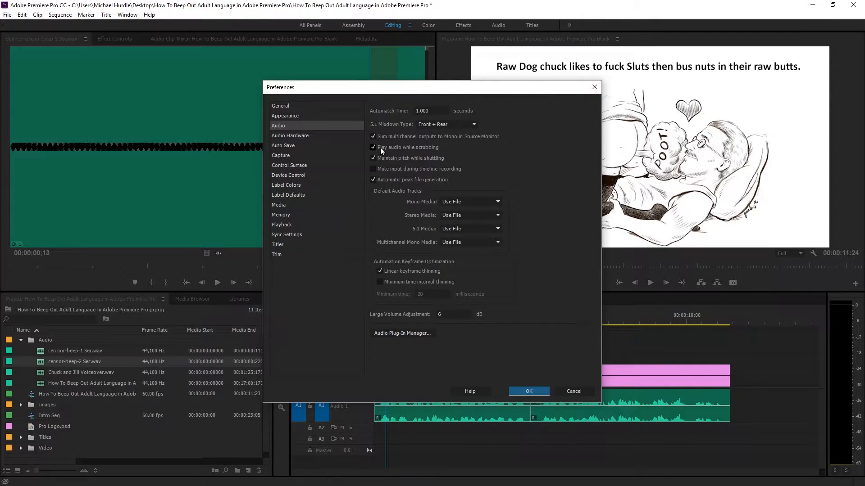
{"action": "left_click", "coordinate": [374, 147]}
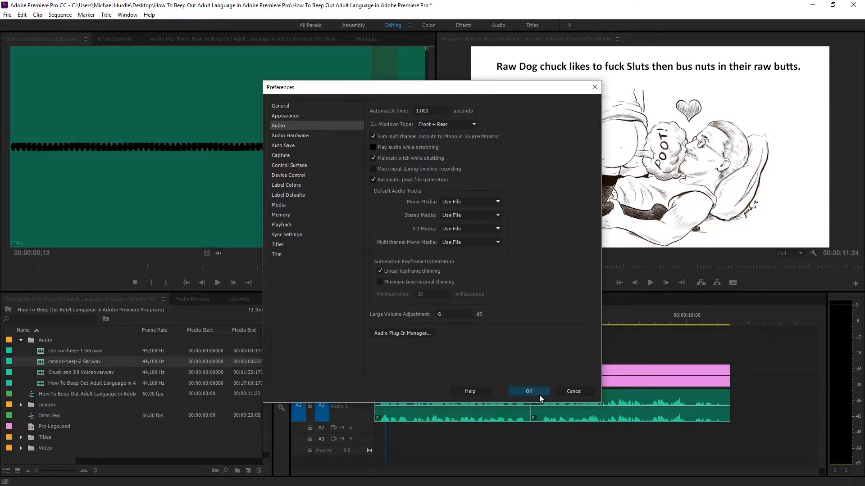
{"action": "left_click", "coordinate": [528, 391]}
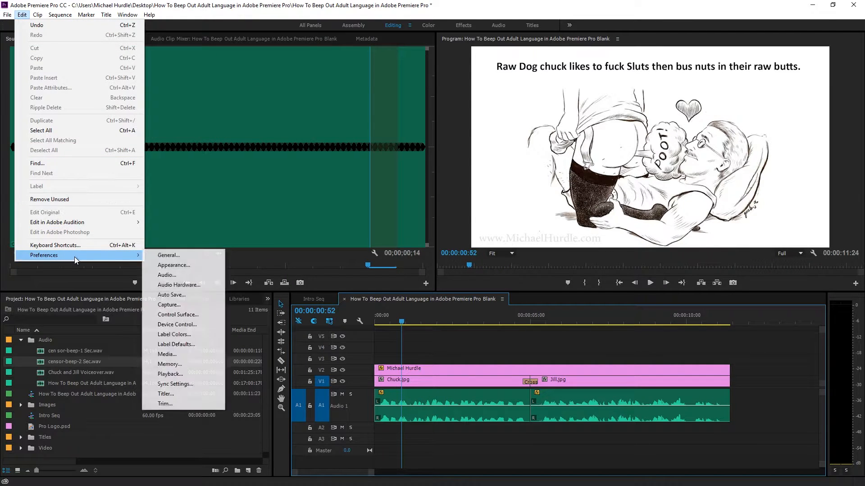
{"action": "left_click", "coordinate": [167, 275]}
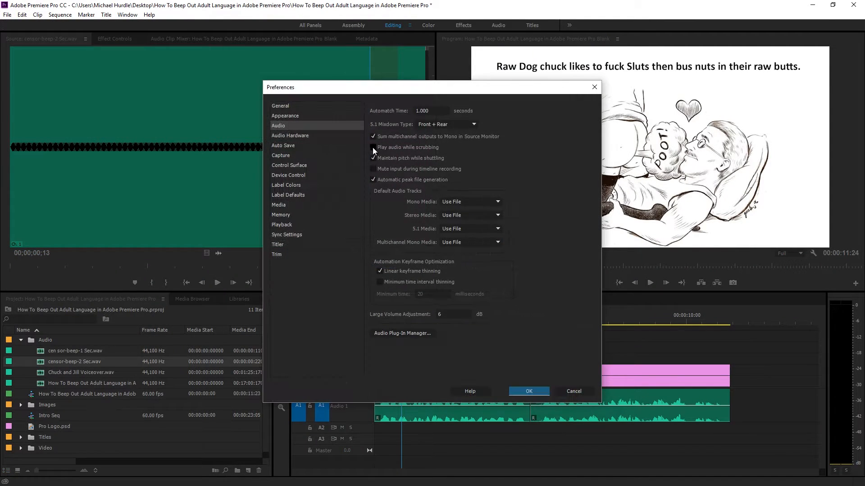
{"action": "left_click", "coordinate": [528, 391]}
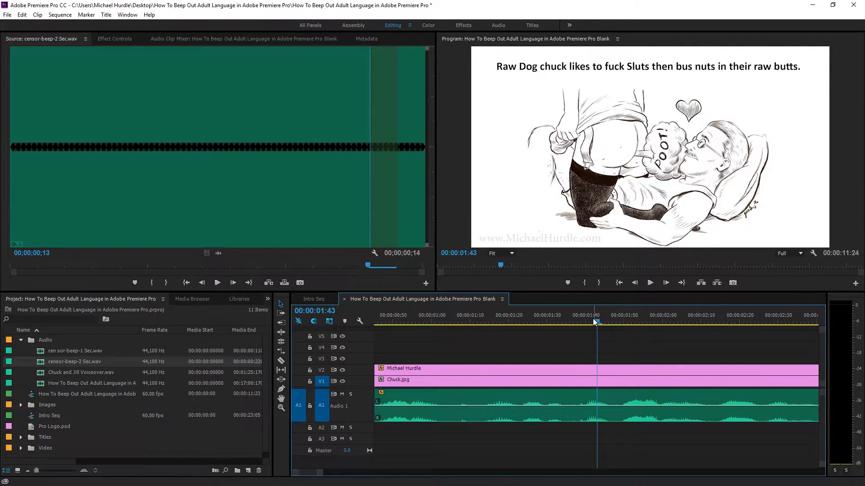
Step: Razor-cut the narration near 1:47 and disable the short curse-word piece
{"action": "left_click", "coordinate": [601, 322]}
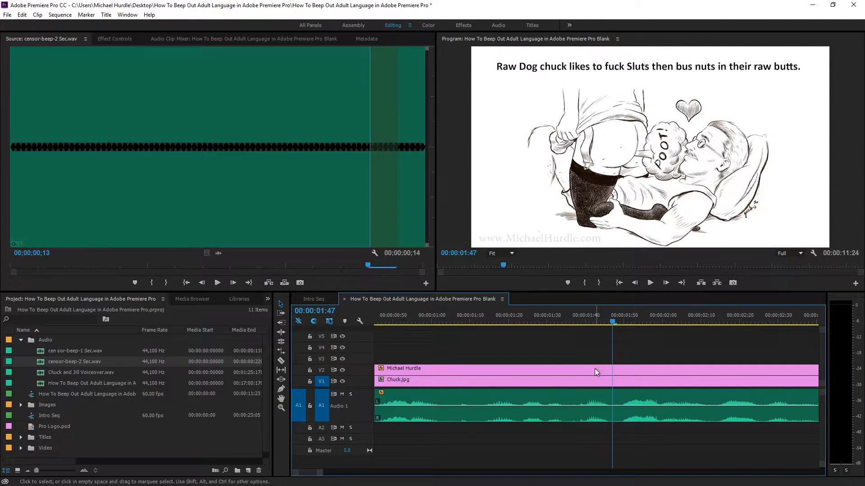
{"action": "left_click", "coordinate": [281, 361]}
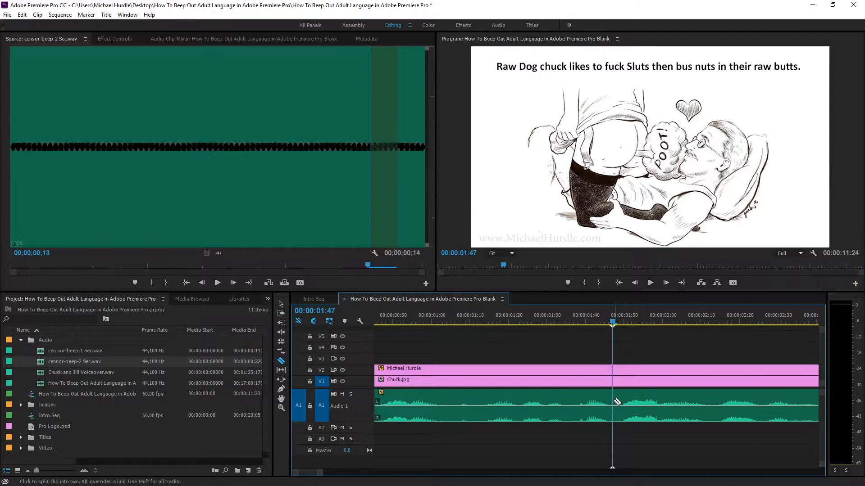
{"action": "left_click", "coordinate": [612, 406]}
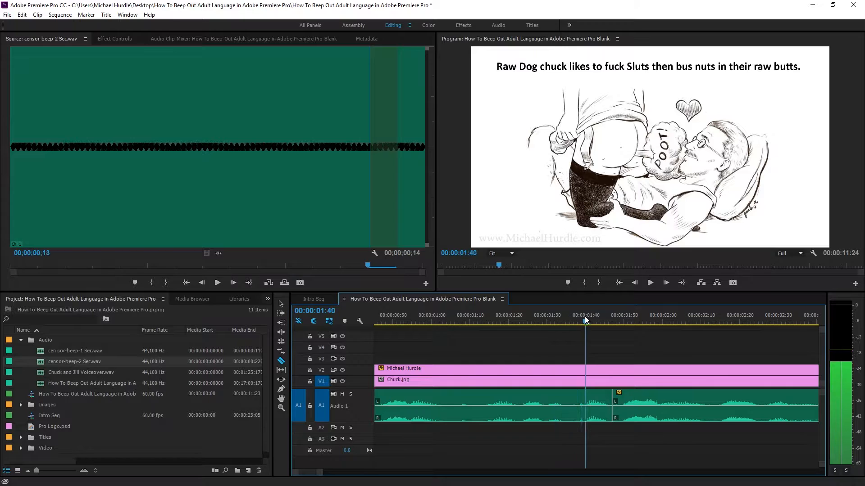
{"action": "left_click", "coordinate": [577, 323]}
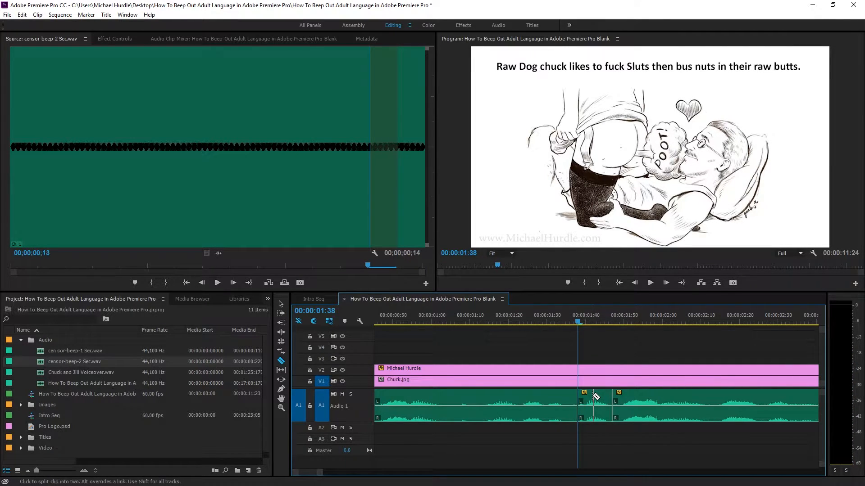
{"action": "right_click", "coordinate": [596, 397]}
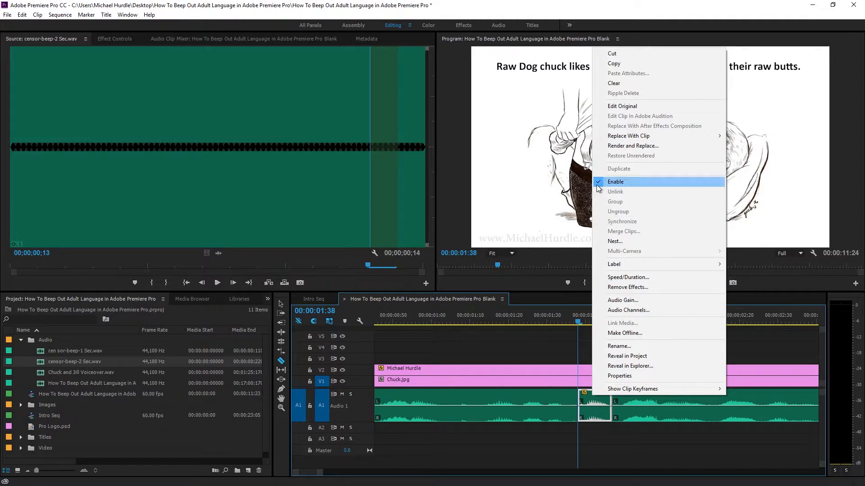
{"action": "left_click", "coordinate": [614, 182]}
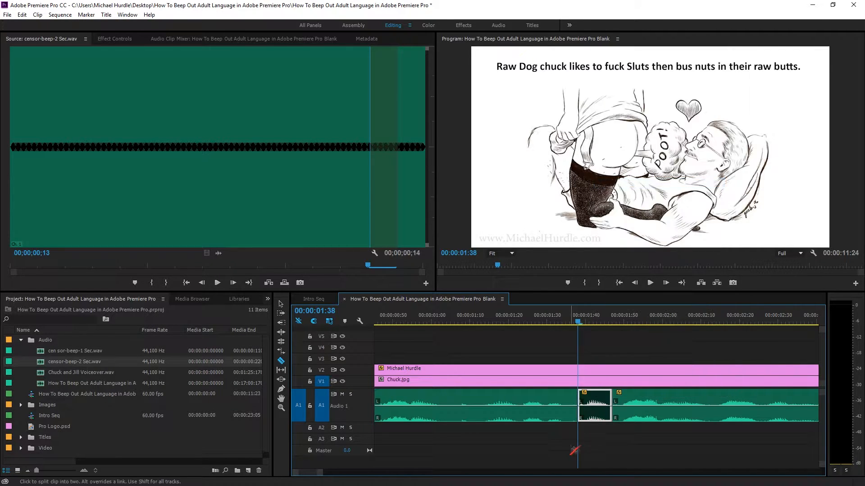
{"action": "mouse_move", "coordinate": [588, 407]}
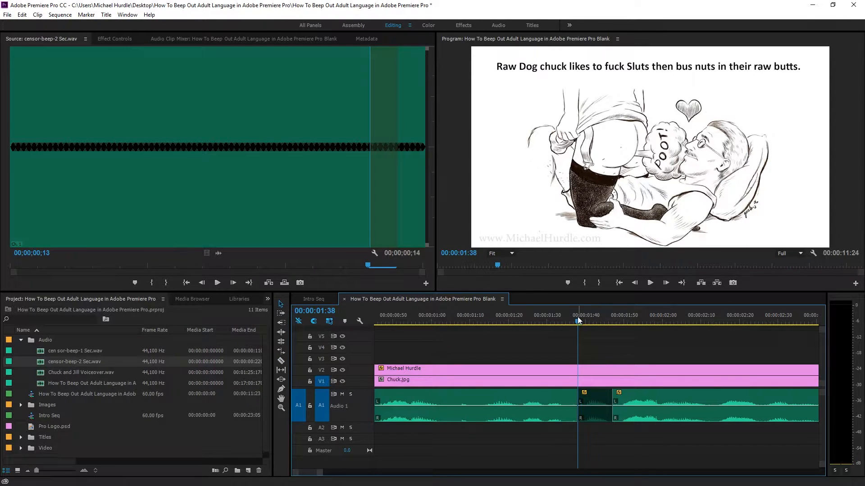
{"action": "left_click", "coordinate": [476, 322]}
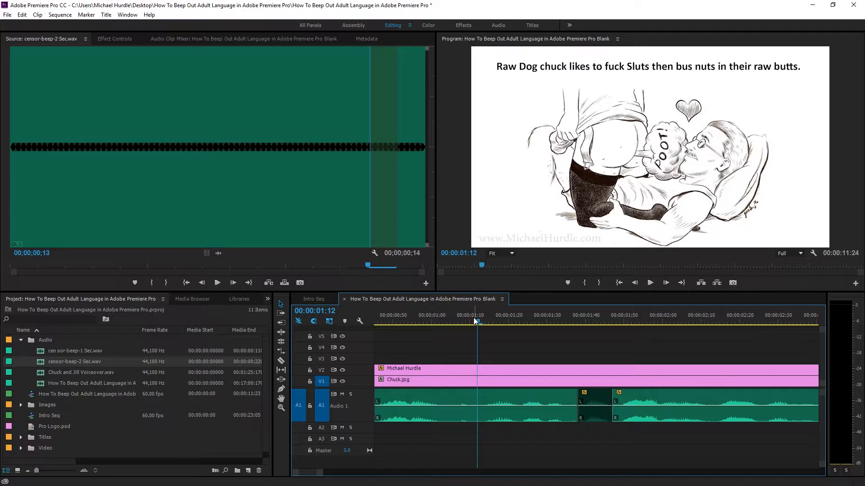
Step: Split the narration at the 2:13 curse word
{"action": "left_click", "coordinate": [649, 283]}
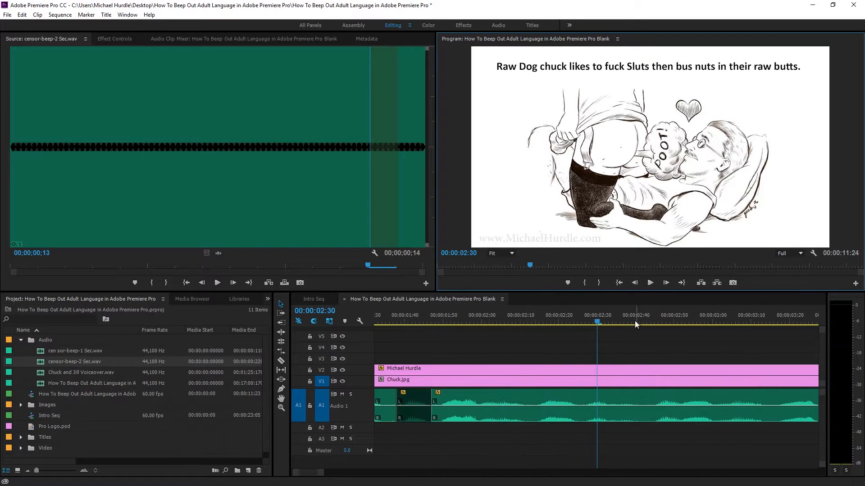
{"action": "left_click", "coordinate": [451, 321]}
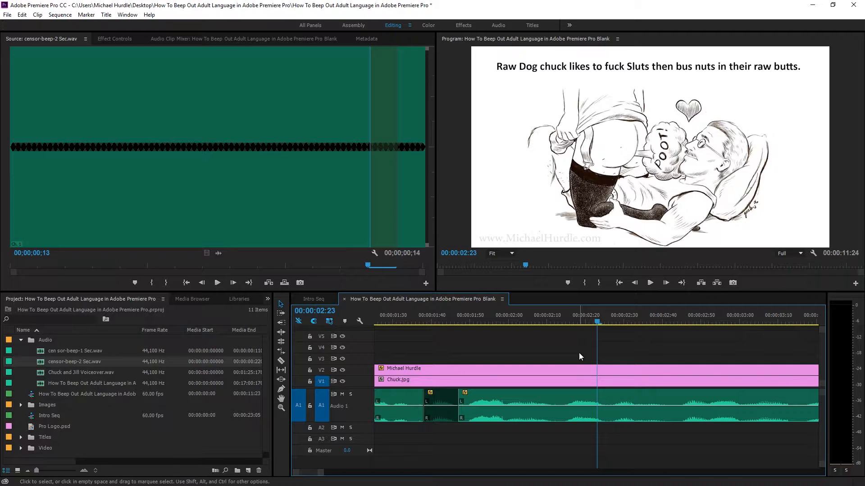
{"action": "left_click", "coordinate": [523, 314]}
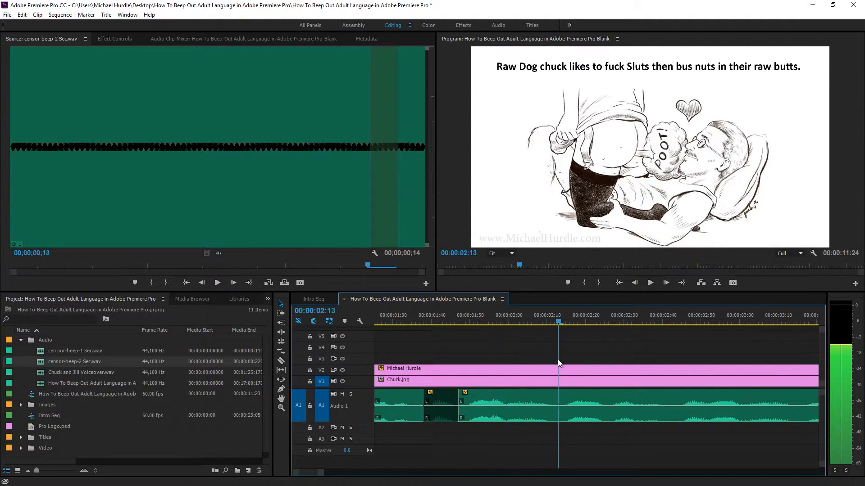
{"action": "left_click", "coordinate": [281, 375]}
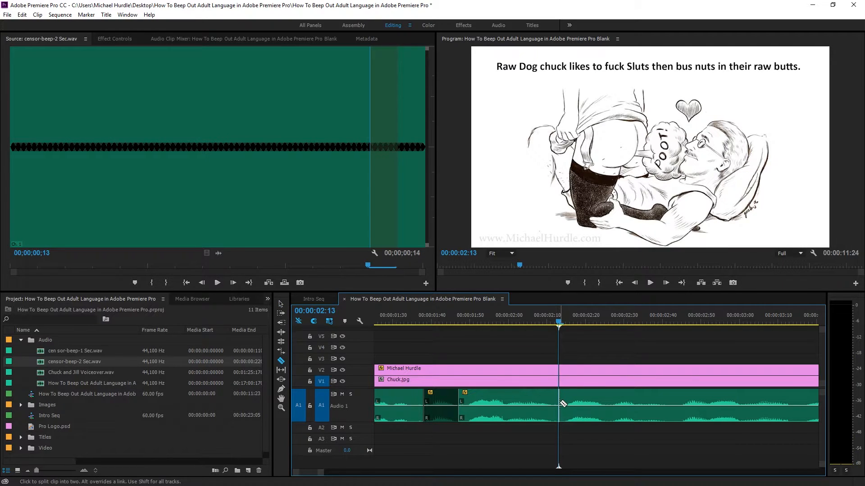
{"action": "left_click", "coordinate": [455, 315]}
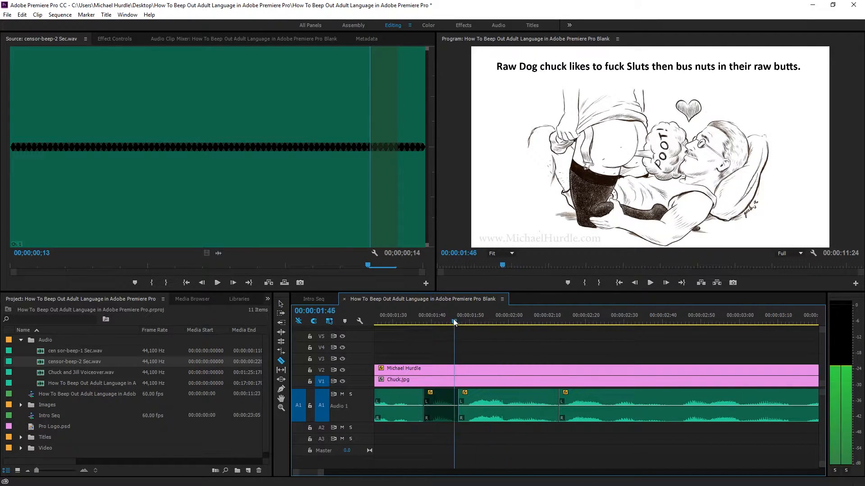
{"action": "left_click", "coordinate": [469, 321]}
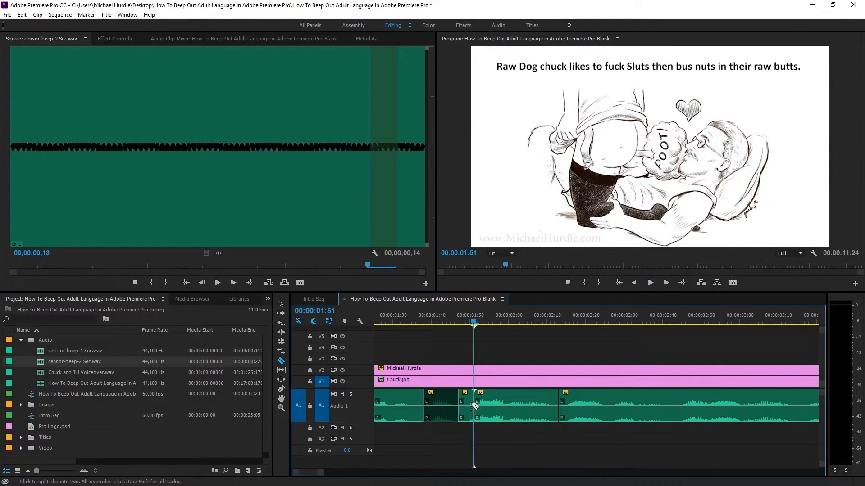
{"action": "right_click", "coordinate": [508, 407]}
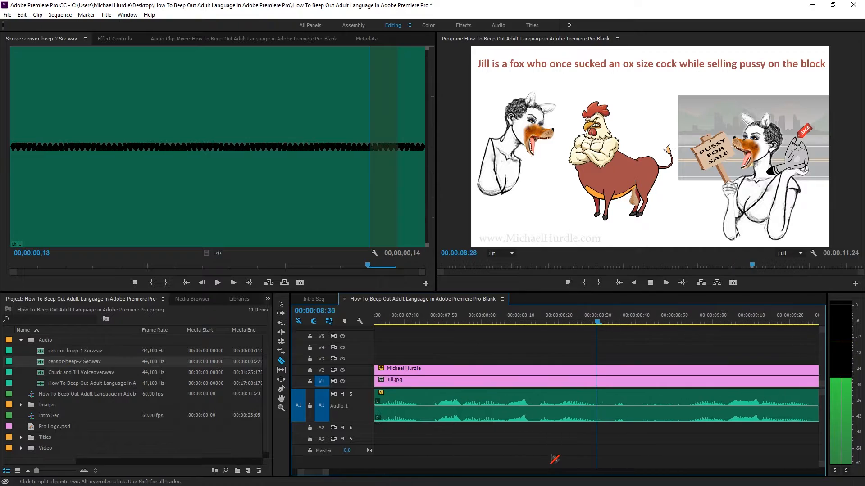
Step: Split the narration at 8:32 and 9:58
{"action": "left_click", "coordinate": [595, 322]}
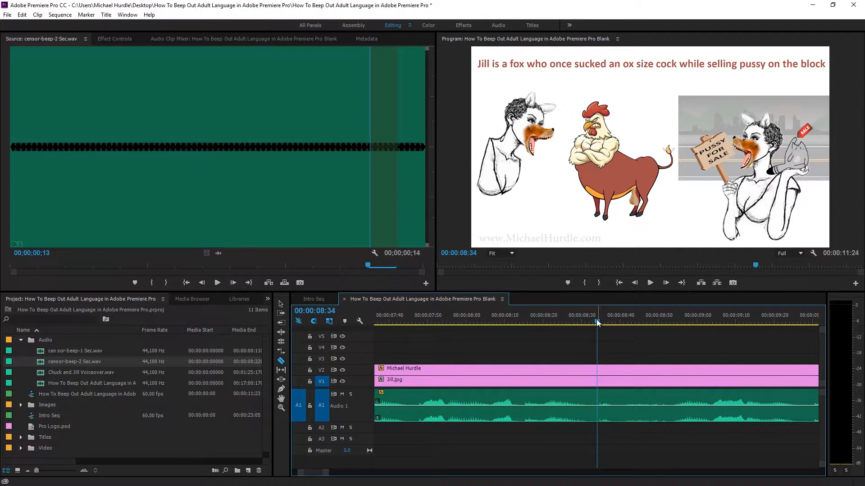
{"action": "left_click", "coordinate": [546, 323]}
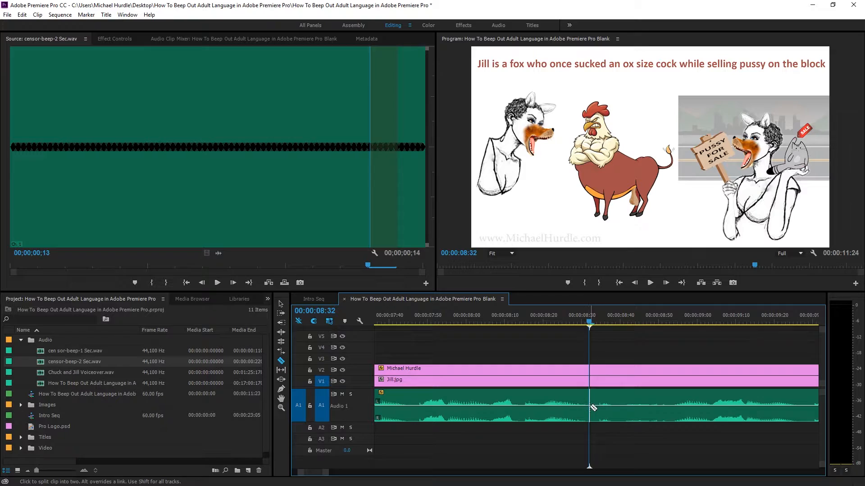
{"action": "left_click", "coordinate": [466, 322]}
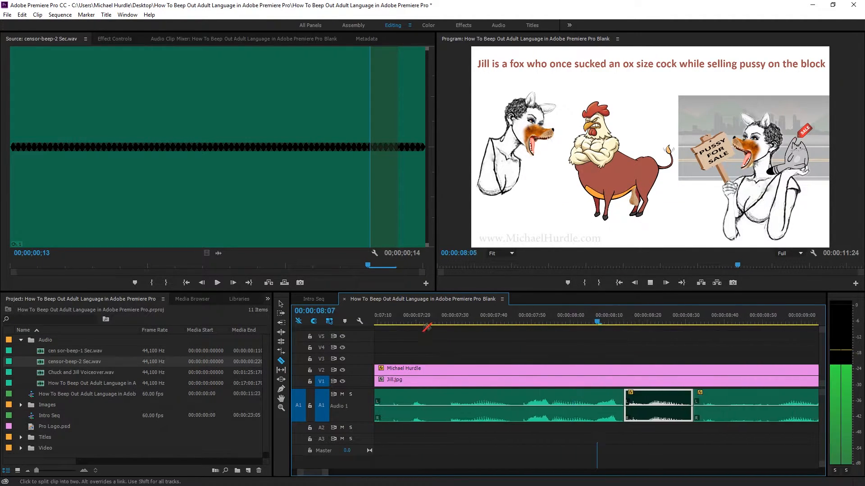
{"action": "left_click", "coordinate": [595, 315]}
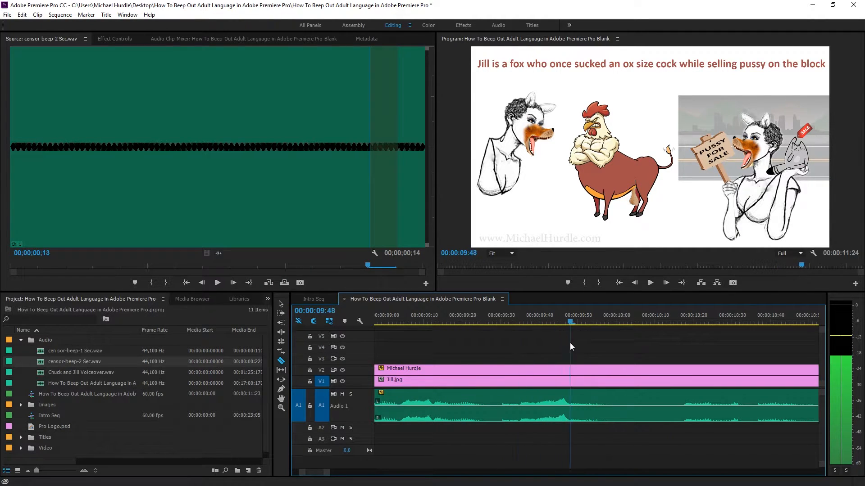
{"action": "left_click", "coordinate": [606, 323]}
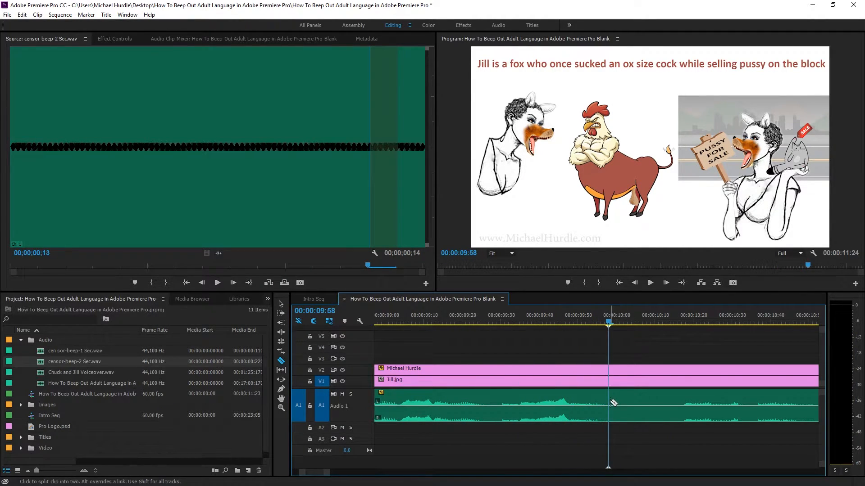
{"action": "left_click", "coordinate": [609, 403]}
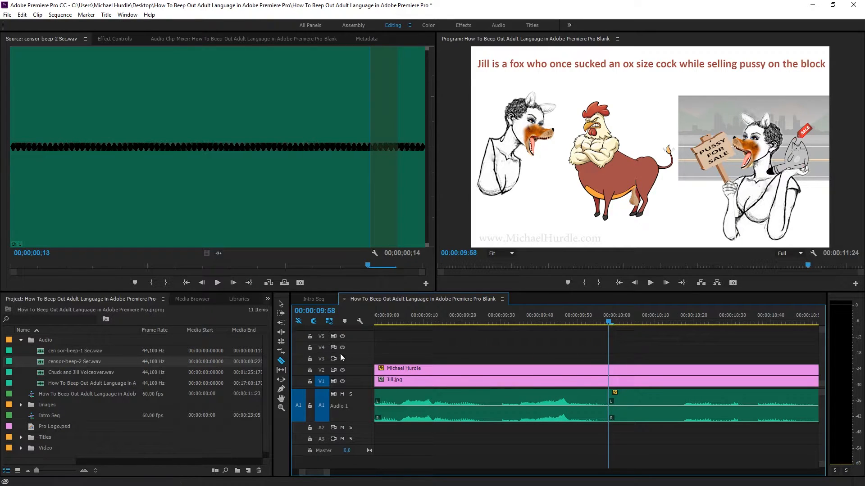
{"action": "mouse_move", "coordinate": [61, 367]}
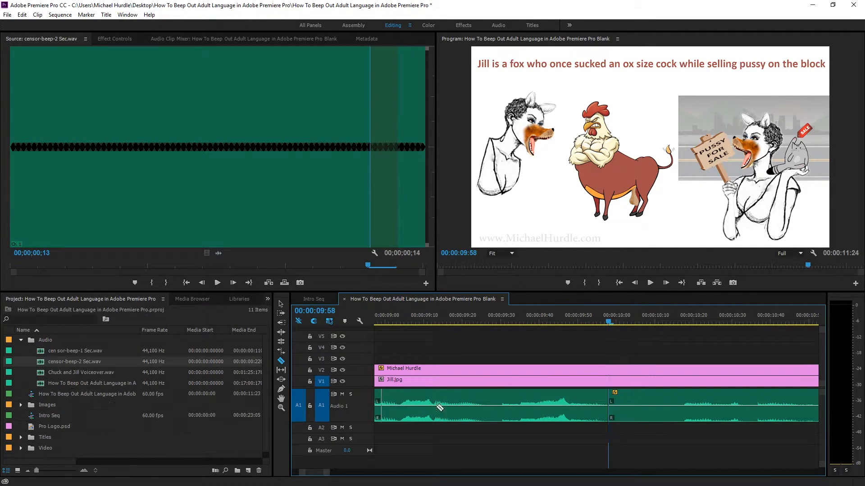
Step: Cut at 9:29 and disable the 9:29–9:58 curse-word clip
{"action": "left_click", "coordinate": [608, 320]}
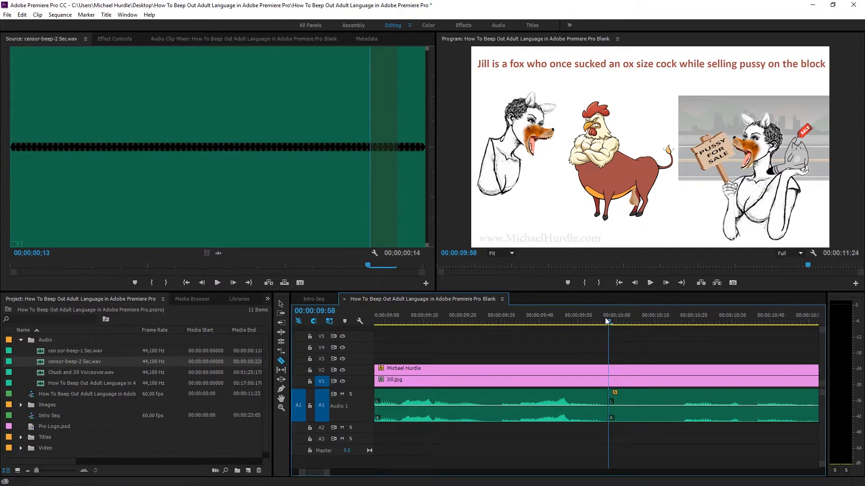
{"action": "left_click", "coordinate": [496, 322]}
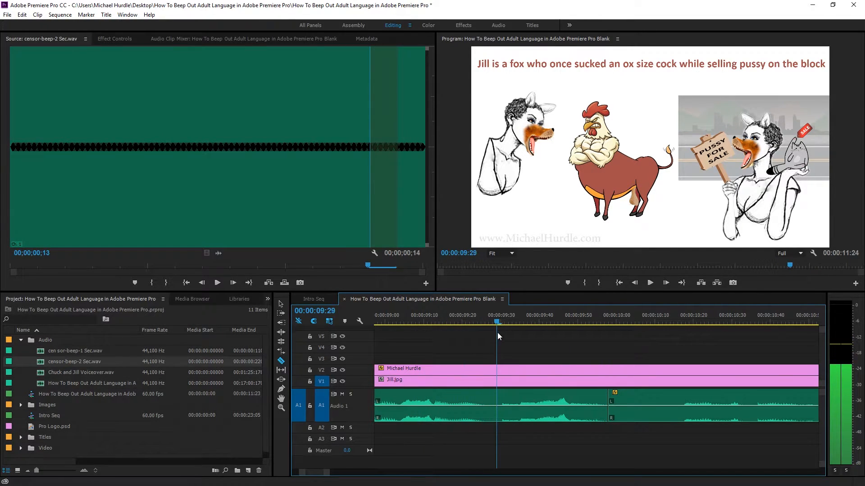
{"action": "mouse_move", "coordinate": [499, 407]}
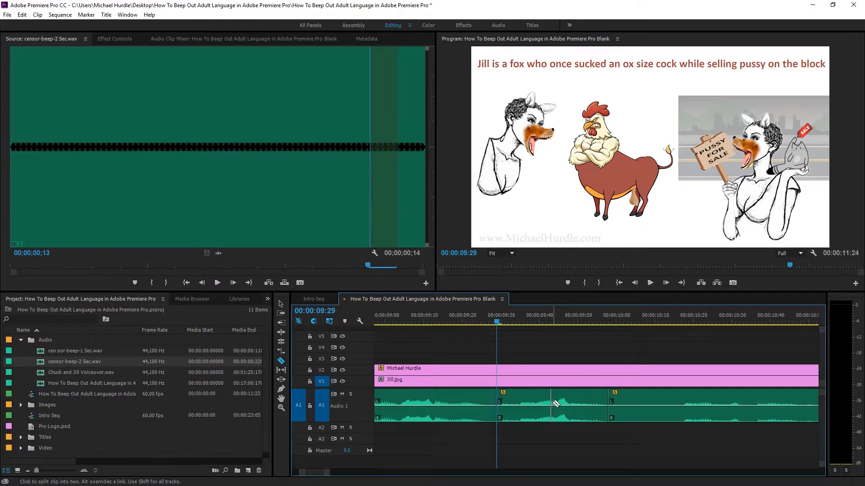
{"action": "right_click", "coordinate": [551, 403]}
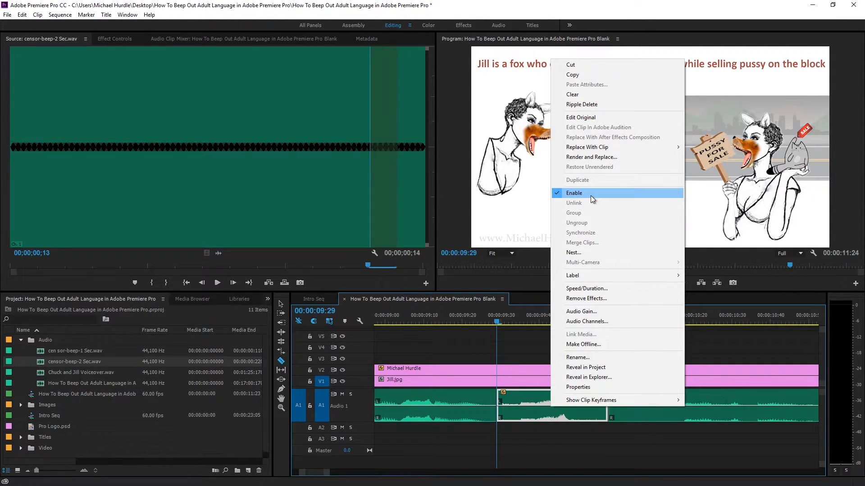
{"action": "left_click", "coordinate": [574, 192]}
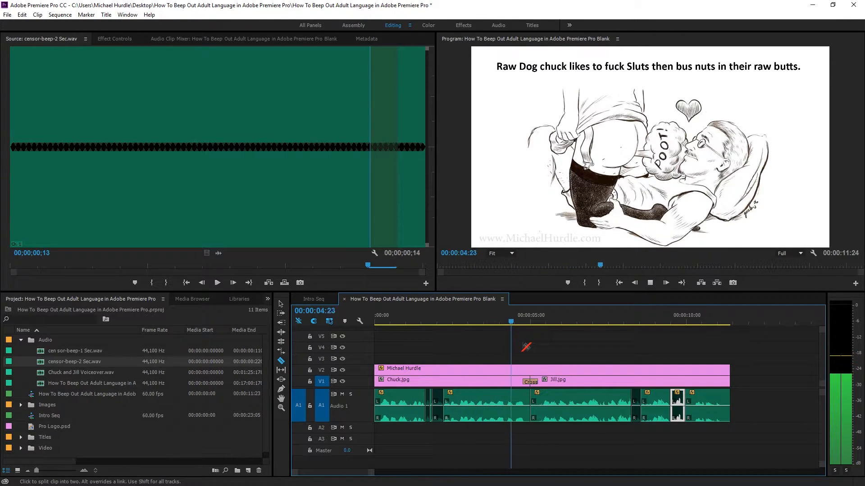
{"action": "left_click", "coordinate": [573, 315]}
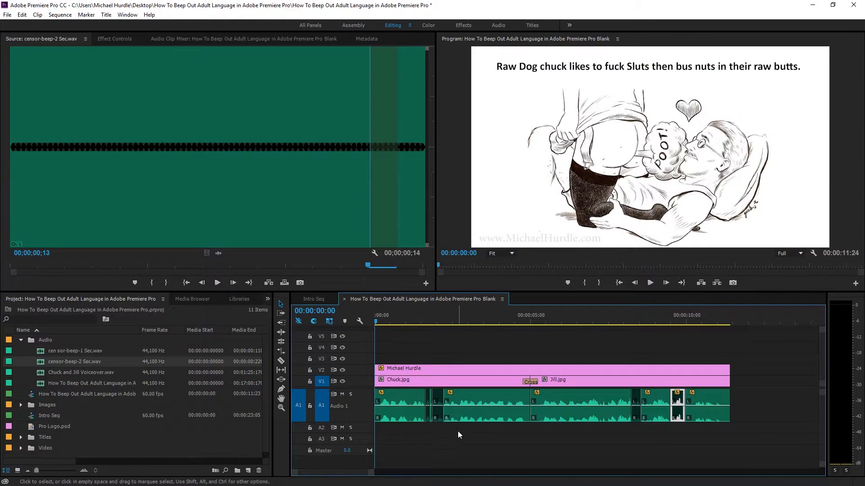
{"action": "mouse_move", "coordinate": [676, 413]}
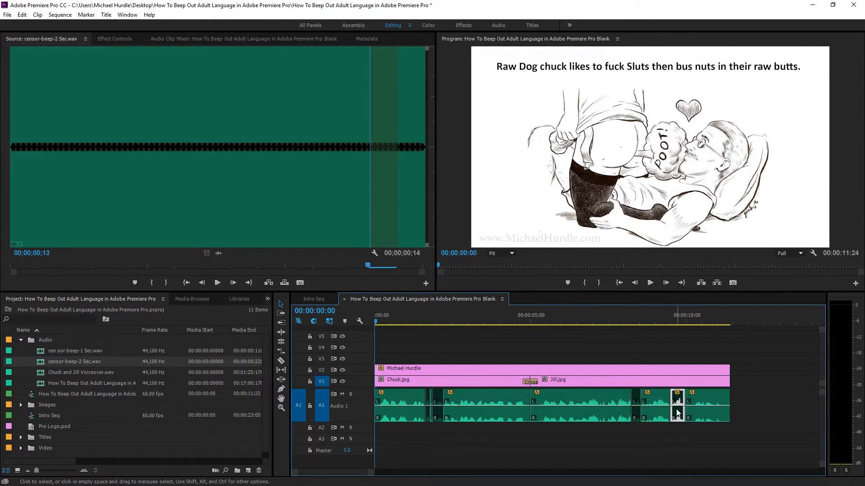
{"action": "mouse_move", "coordinate": [40, 361]}
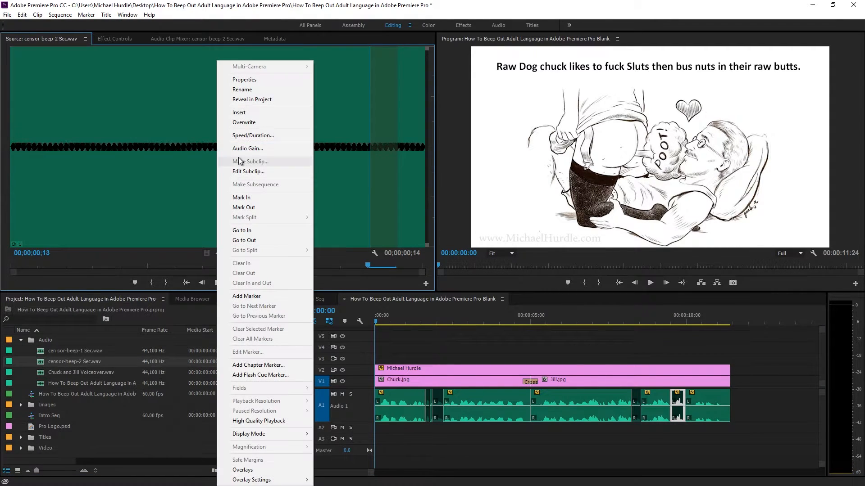
Step: Lower censor-beep-2's audio gain, then play it and censor-beep-1 to check levels
{"action": "left_click", "coordinate": [247, 148]}
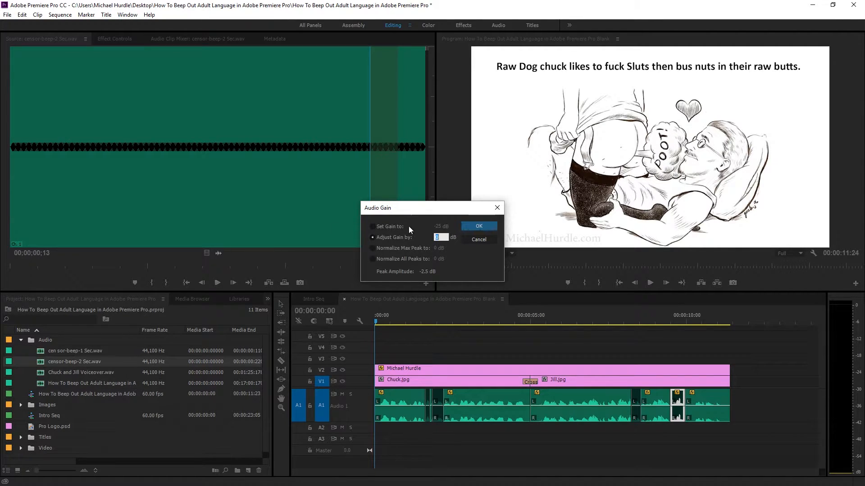
{"action": "left_click", "coordinate": [477, 226]}
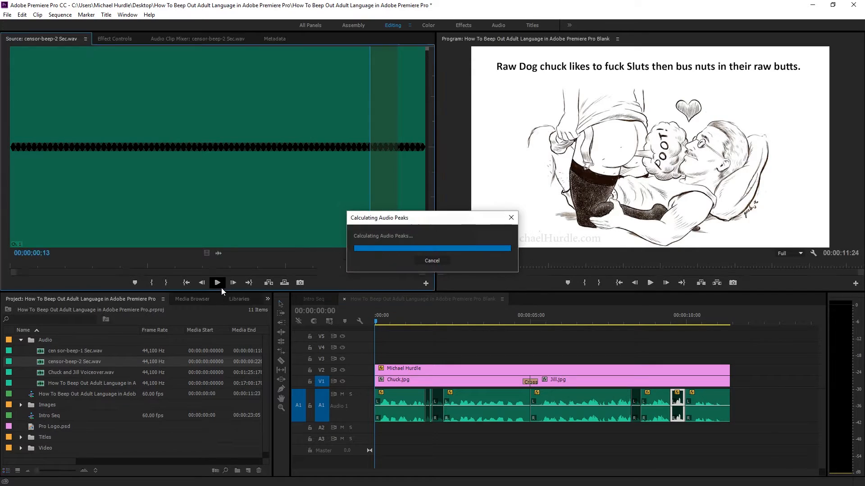
{"action": "left_click", "coordinate": [216, 282]}
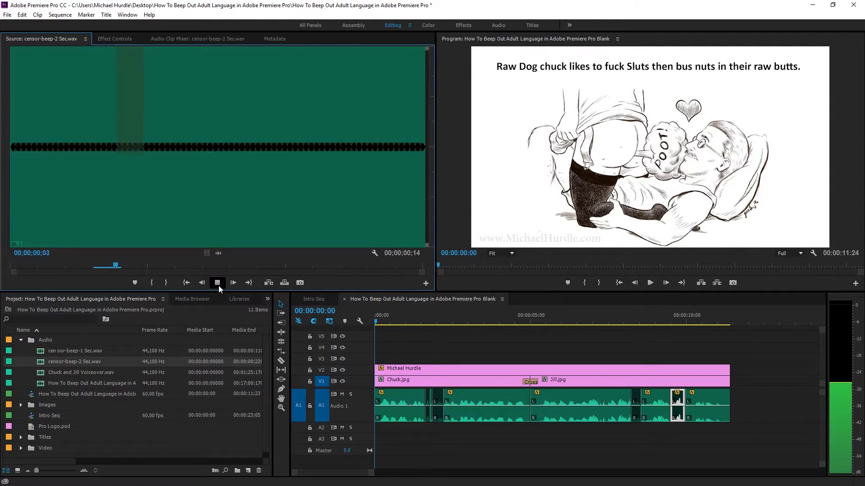
{"action": "left_click", "coordinate": [217, 282]}
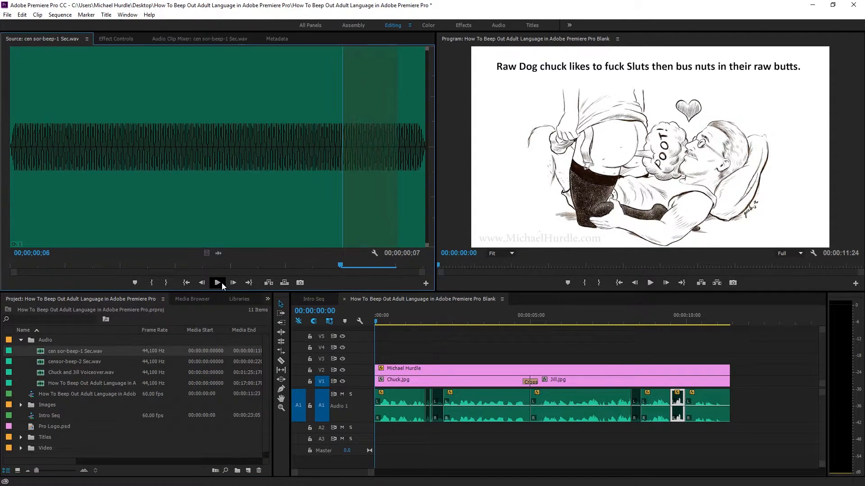
{"action": "left_click", "coordinate": [216, 282]}
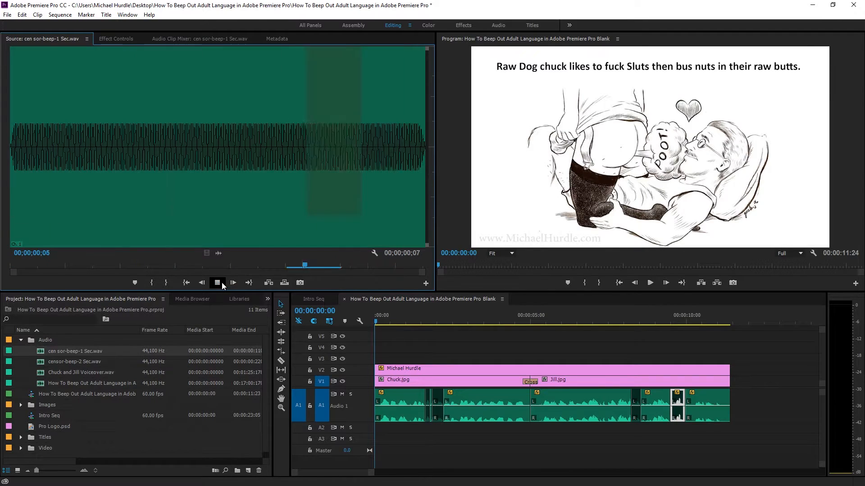
{"action": "left_click", "coordinate": [217, 282]}
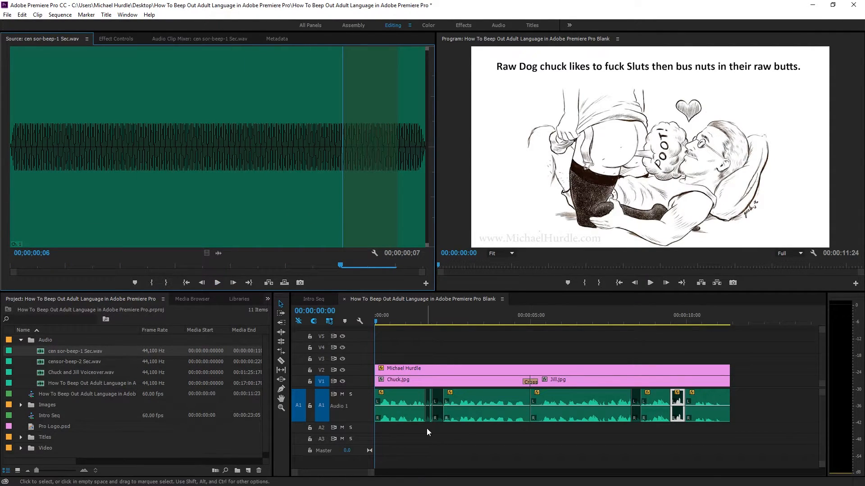
{"action": "mouse_move", "coordinate": [435, 418]}
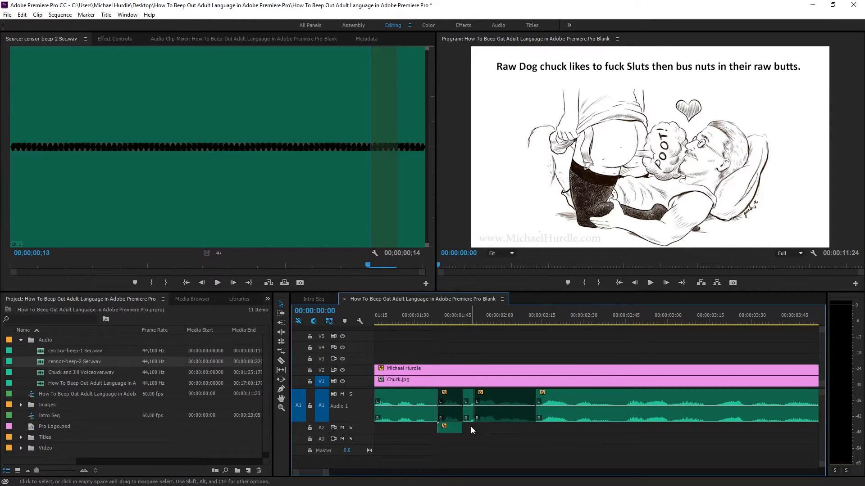
{"action": "mouse_move", "coordinate": [449, 431]}
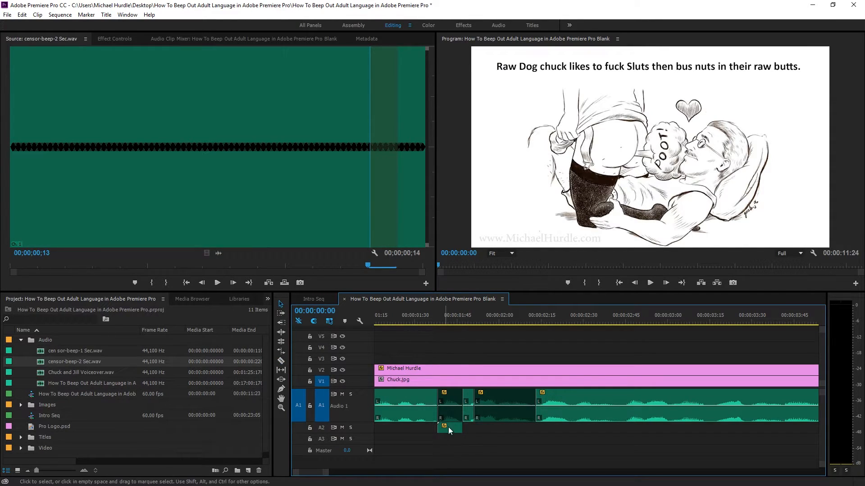
{"action": "mouse_move", "coordinate": [478, 432]}
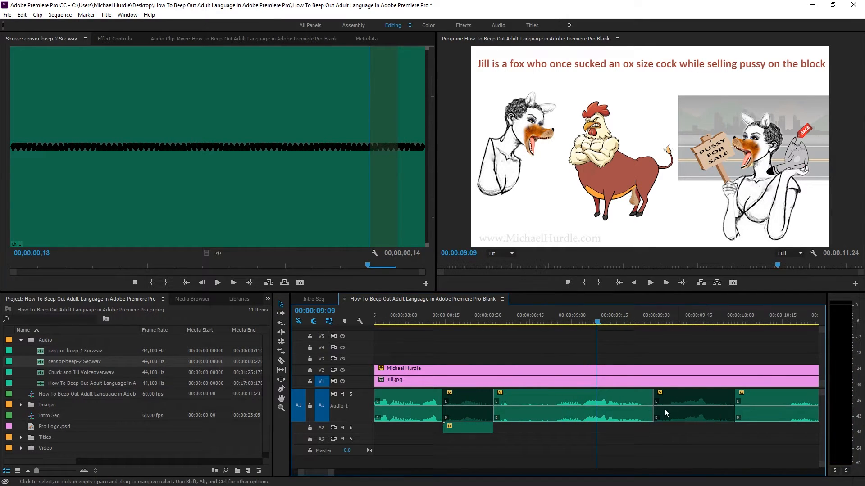
Step: Drop censor-beep-2 onto A2 beneath a disabled curse-word section
{"action": "left_click", "coordinate": [467, 427]}
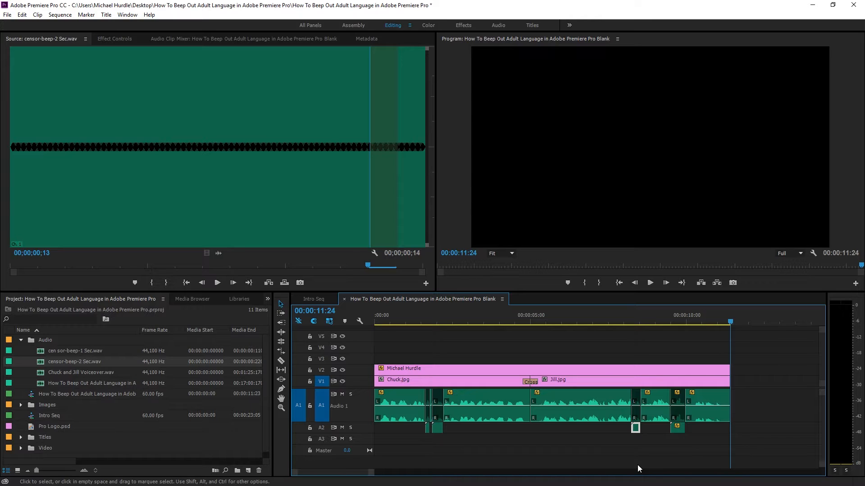
{"action": "mouse_move", "coordinate": [632, 352]}
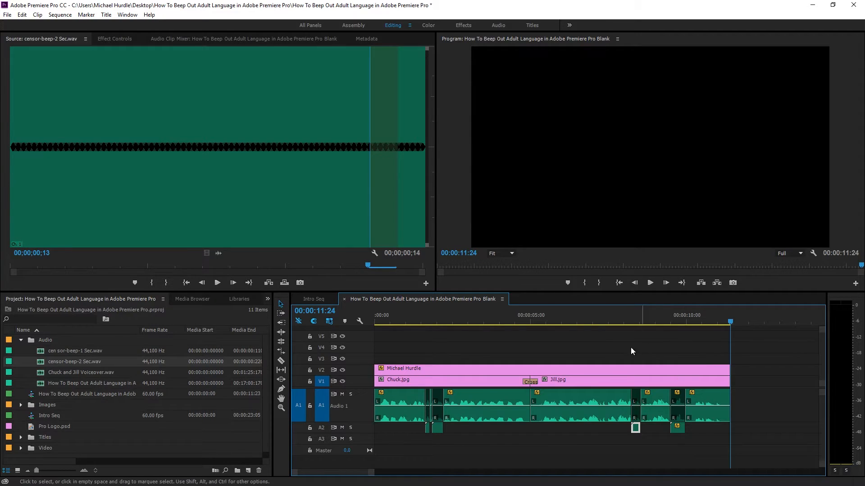
{"action": "mouse_move", "coordinate": [745, 456]}
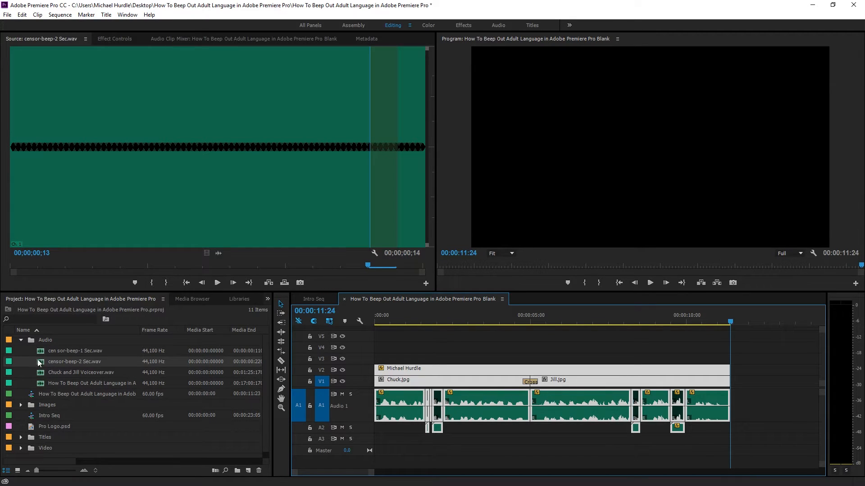
Step: Duplicate the narration sequence and rename it 'How To Beep Out Adult Language in Adobe'
{"action": "left_click", "coordinate": [20, 340]}
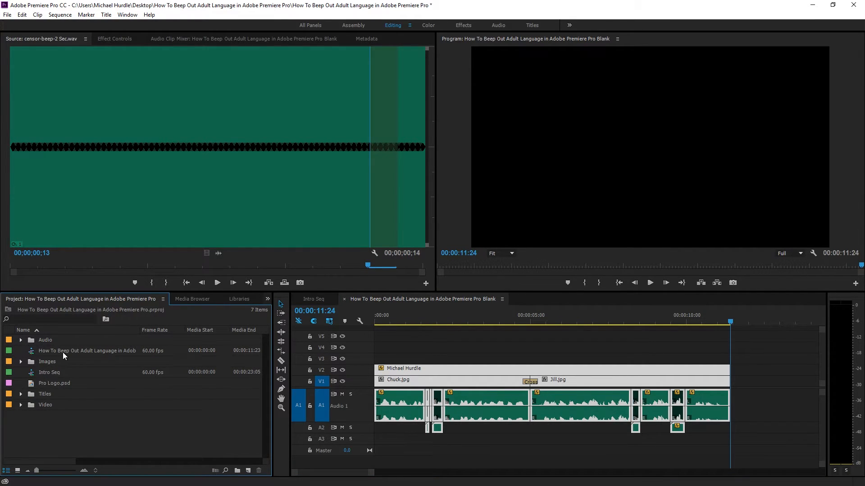
{"action": "right_click", "coordinate": [87, 351]}
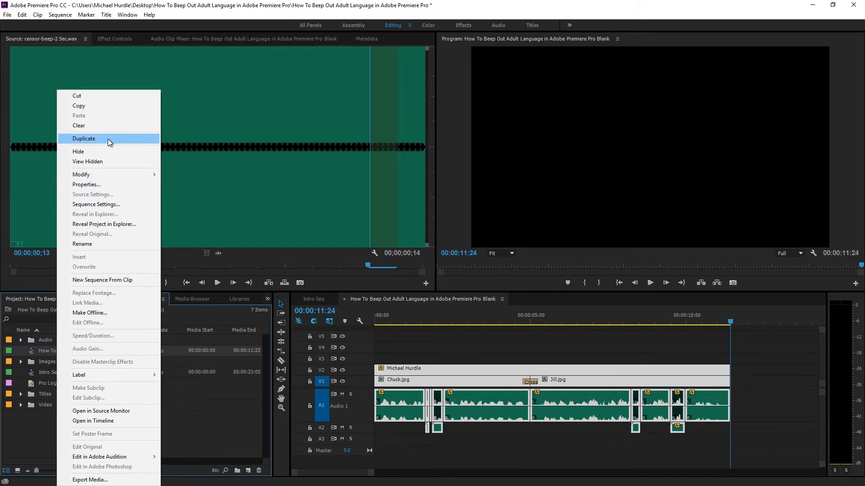
{"action": "left_click", "coordinate": [84, 138]}
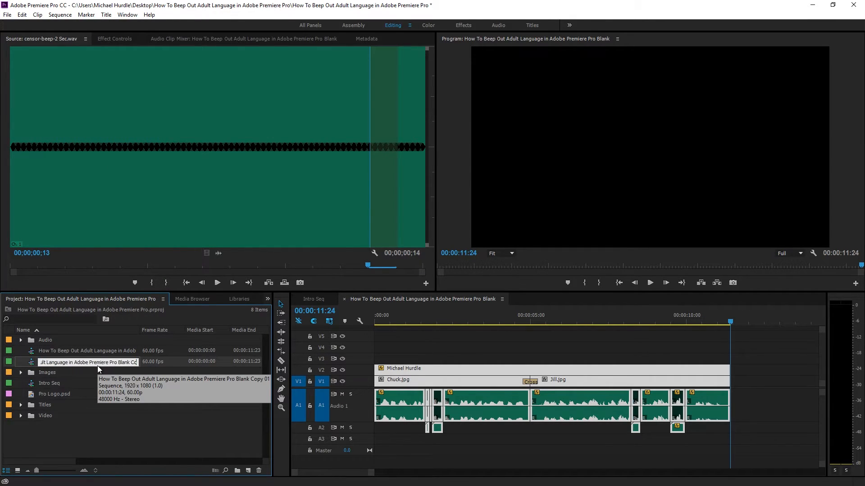
{"action": "type", "text": "How To Beep Out Adult Language in Adobe"}
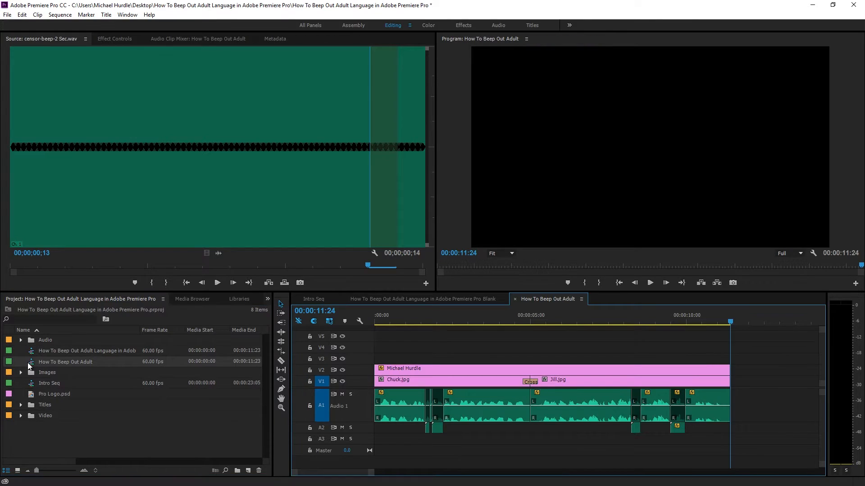
Step: Switch between the original and duplicated sequence tabs in the Timeline
{"action": "left_click", "coordinate": [422, 299]}
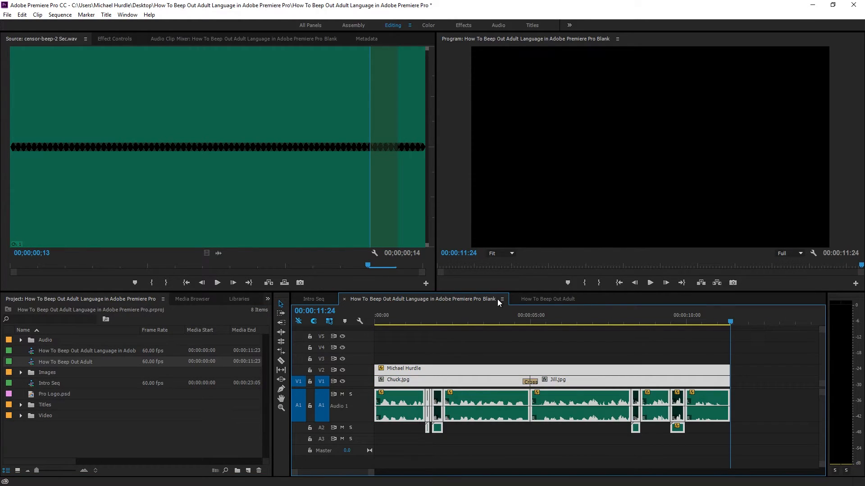
{"action": "left_click", "coordinate": [547, 299]}
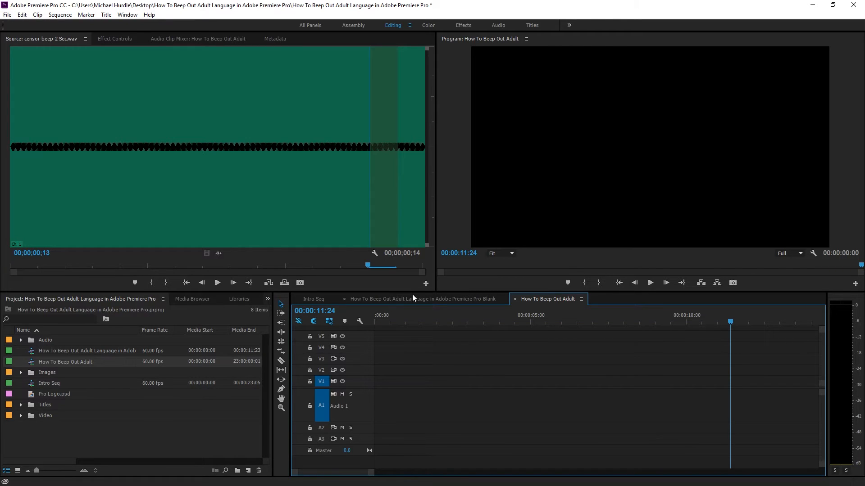
{"action": "left_click", "coordinate": [422, 299]}
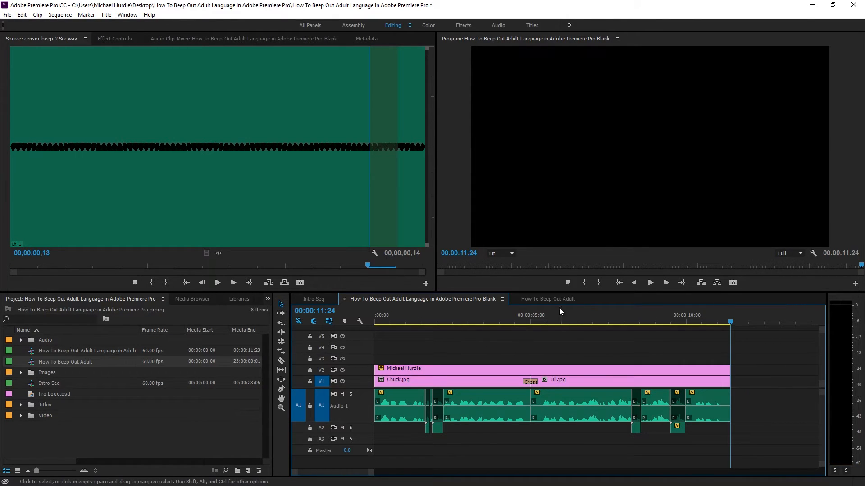
Step: Compare the original and duplicate sequences, ending on the duplicate, and save the project
{"action": "left_click", "coordinate": [547, 299]}
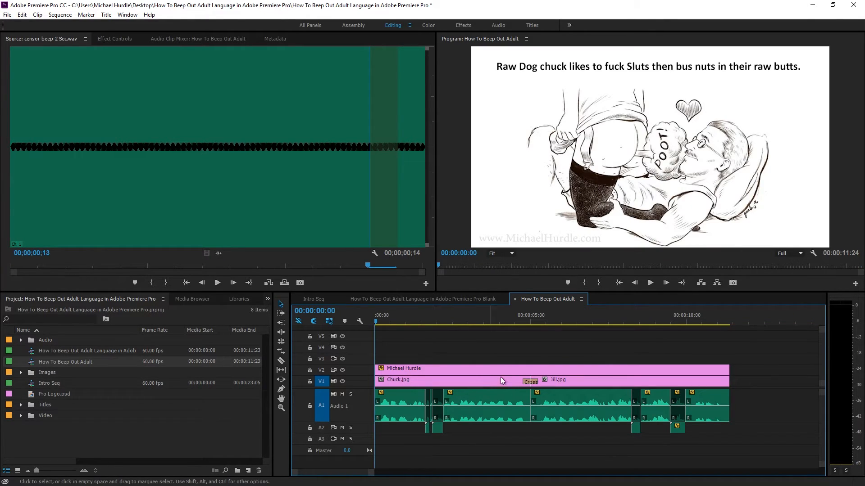
{"action": "left_click", "coordinate": [421, 299]}
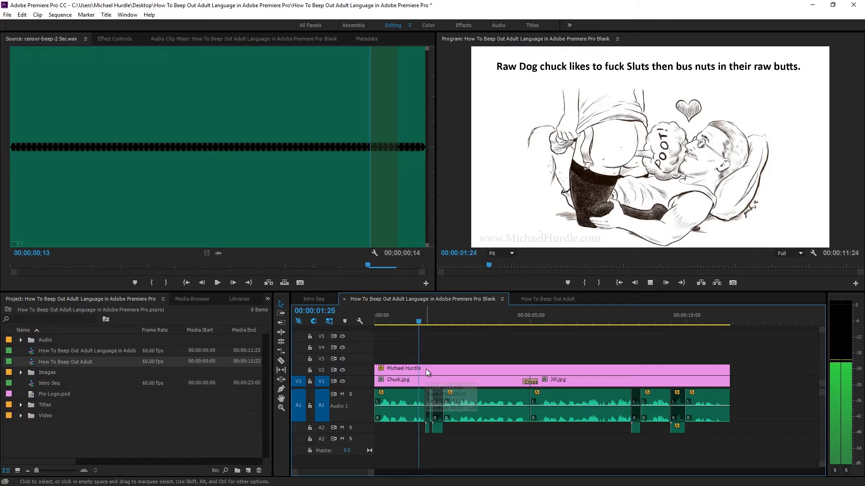
{"action": "left_click", "coordinate": [546, 299]}
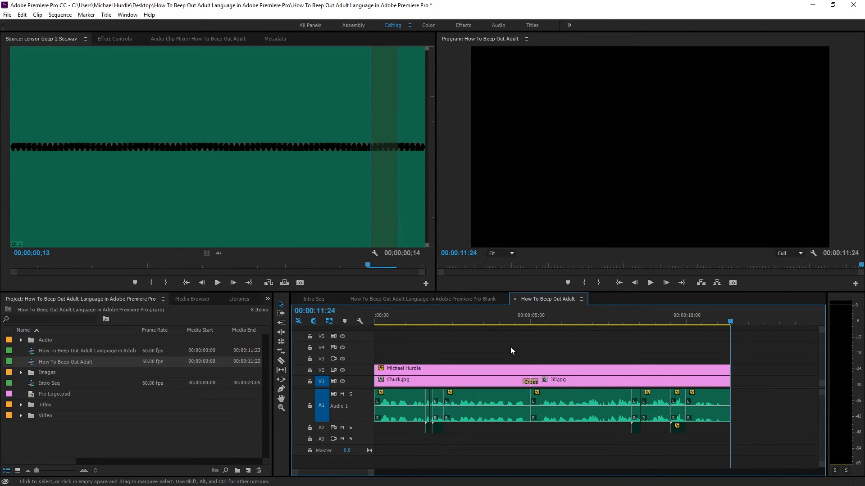
{"action": "key", "text": "ctrl+s"}
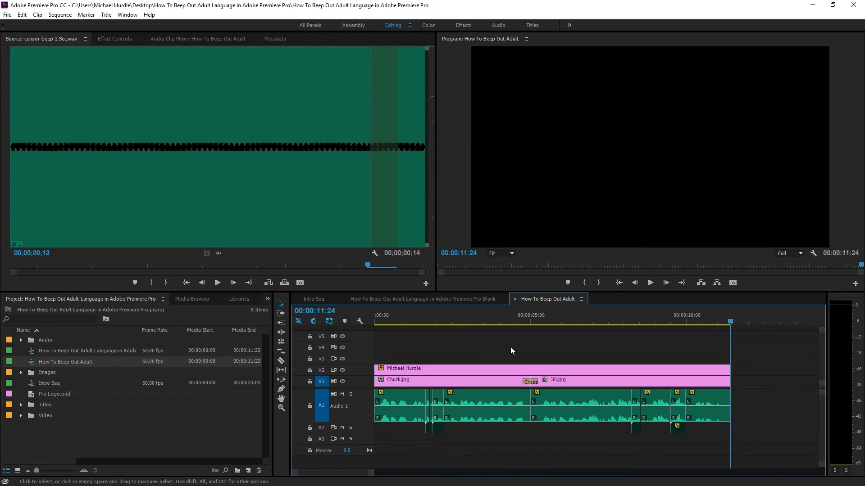